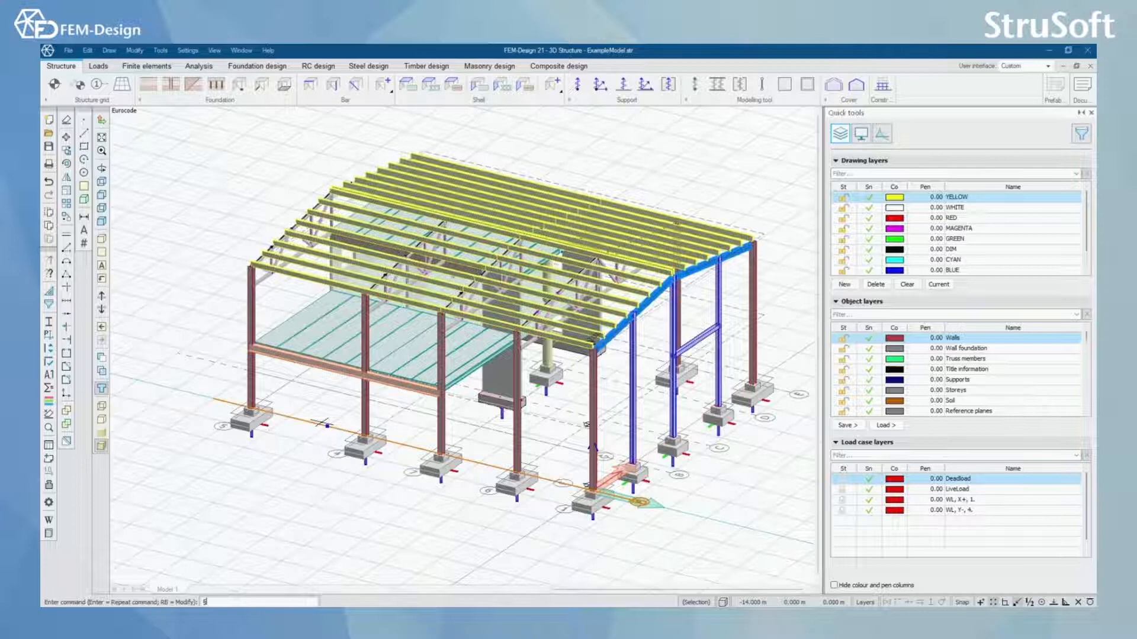
Draw a straight line, then a rectangular outline on the empty grid beside the hall.
click(109, 49)
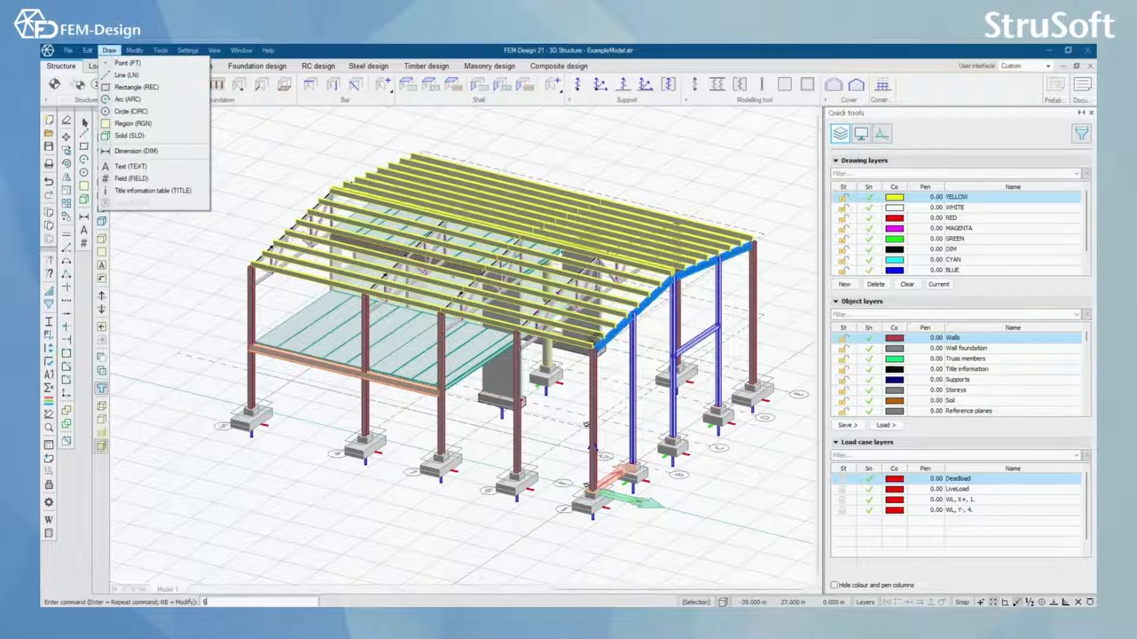
click(109, 50)
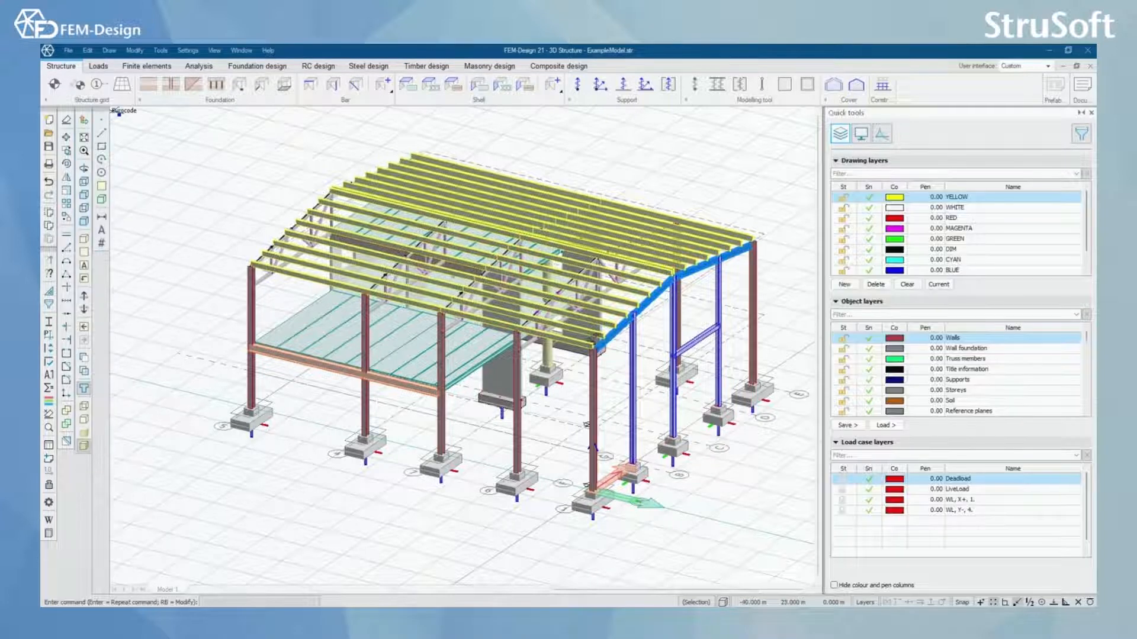
mouse_move(102, 121)
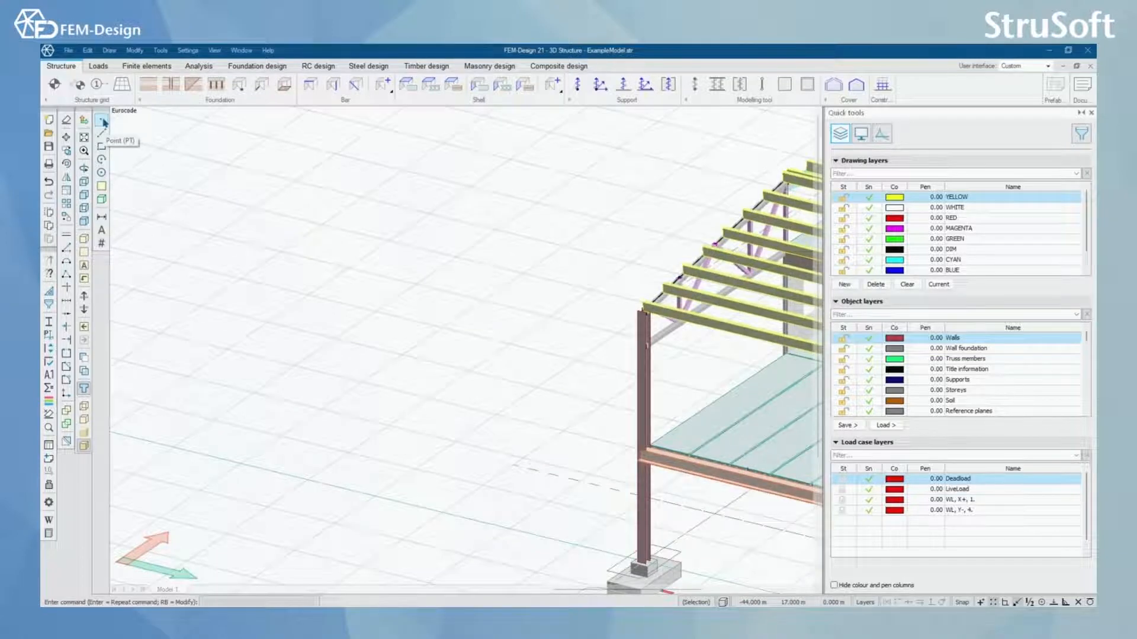
click(103, 123)
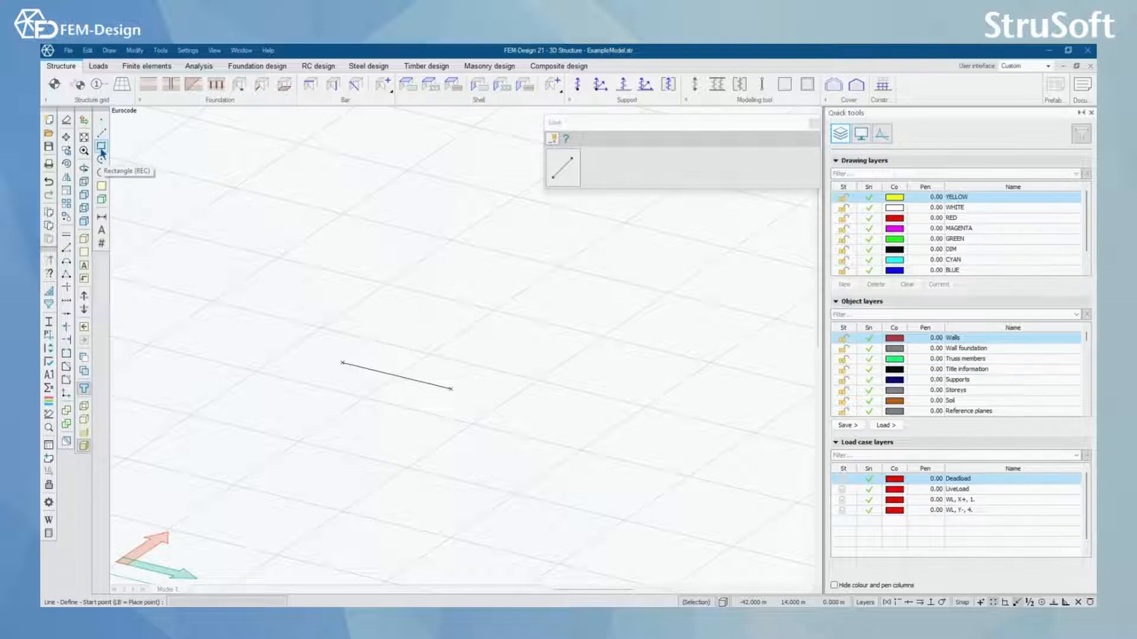
mouse_move(102, 166)
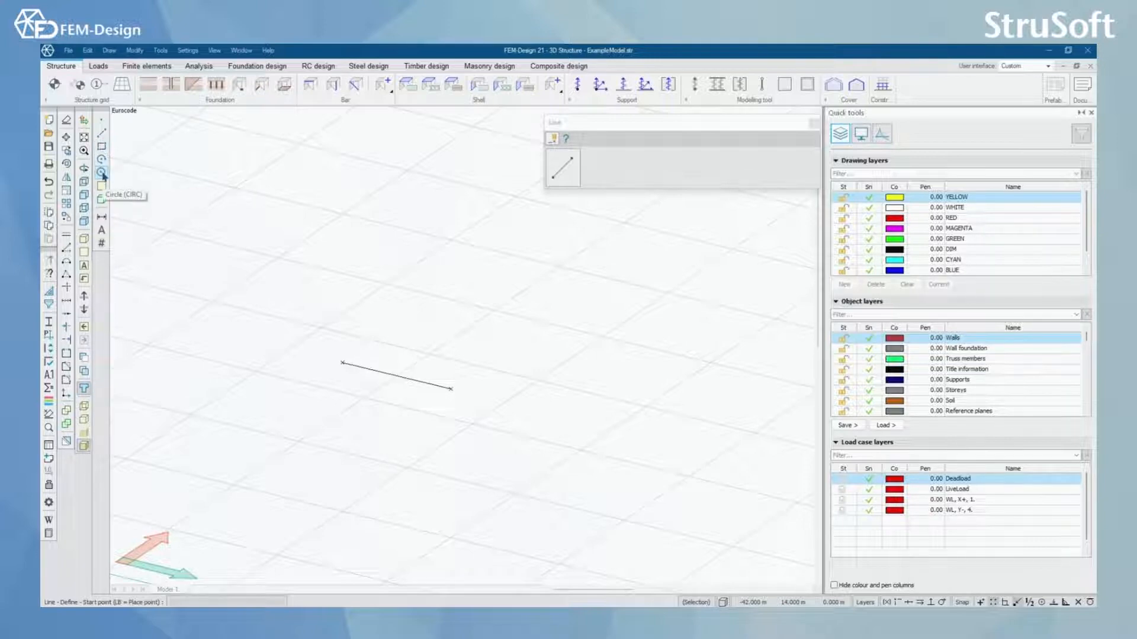
click(103, 147)
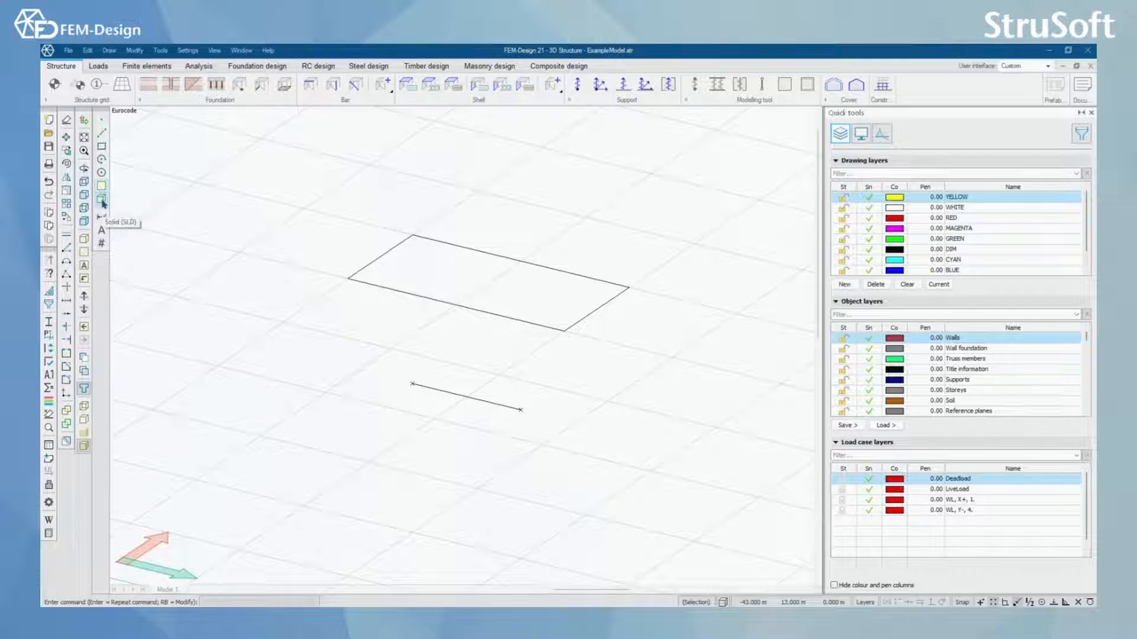
click(102, 200)
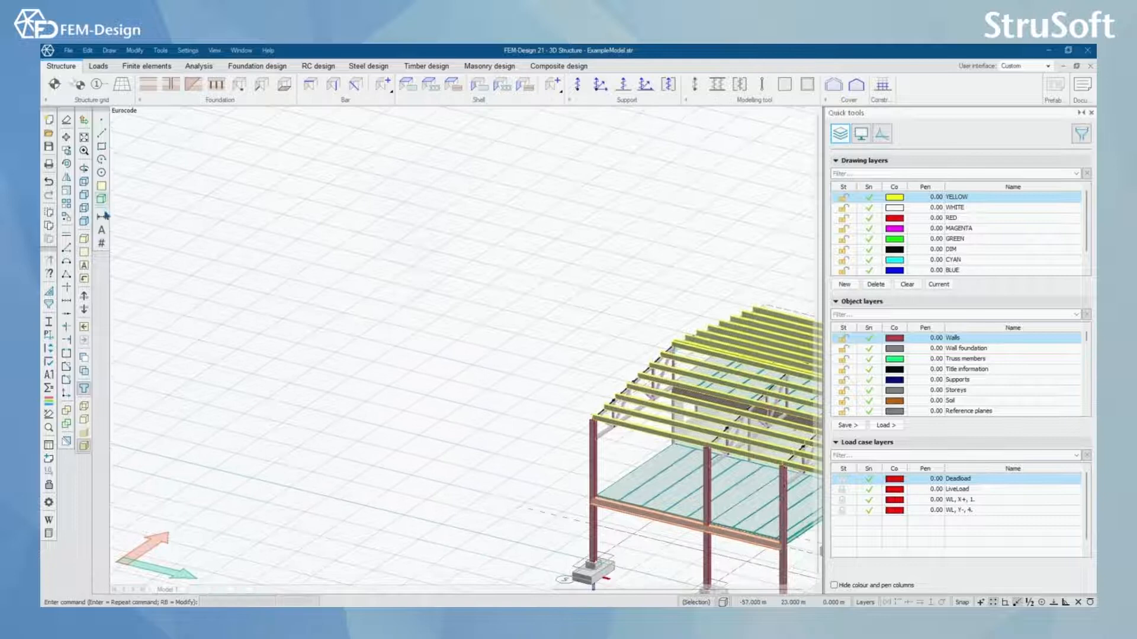
mouse_move(101, 216)
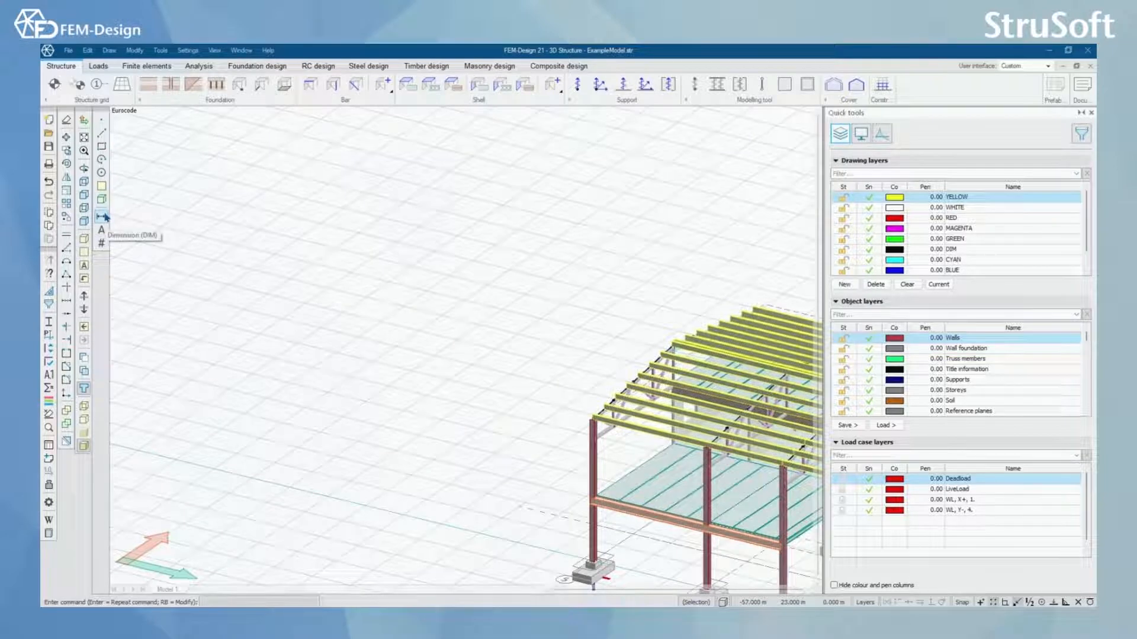
Start linear dimensioning parallel to global X and dimension the column-axis spacing.
click(102, 219)
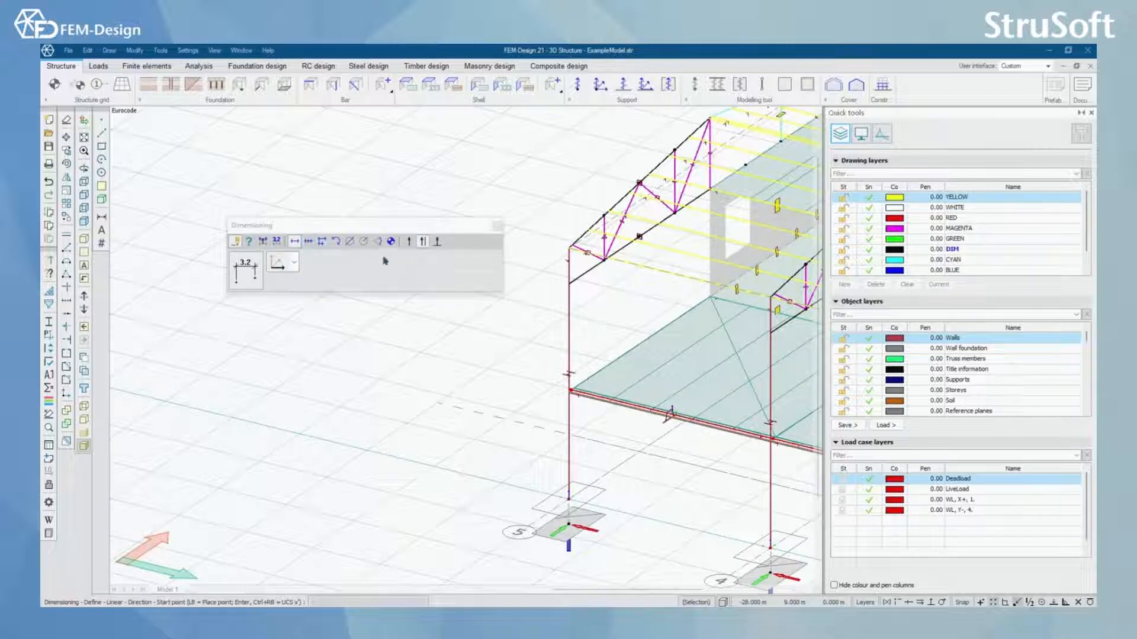
click(406, 242)
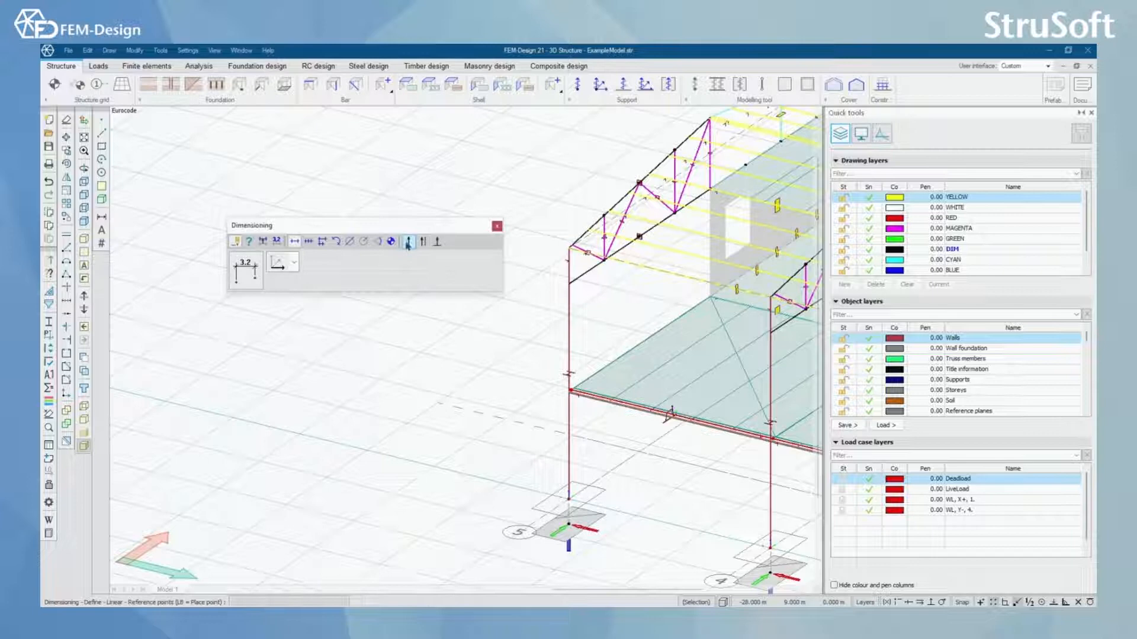
click(293, 263)
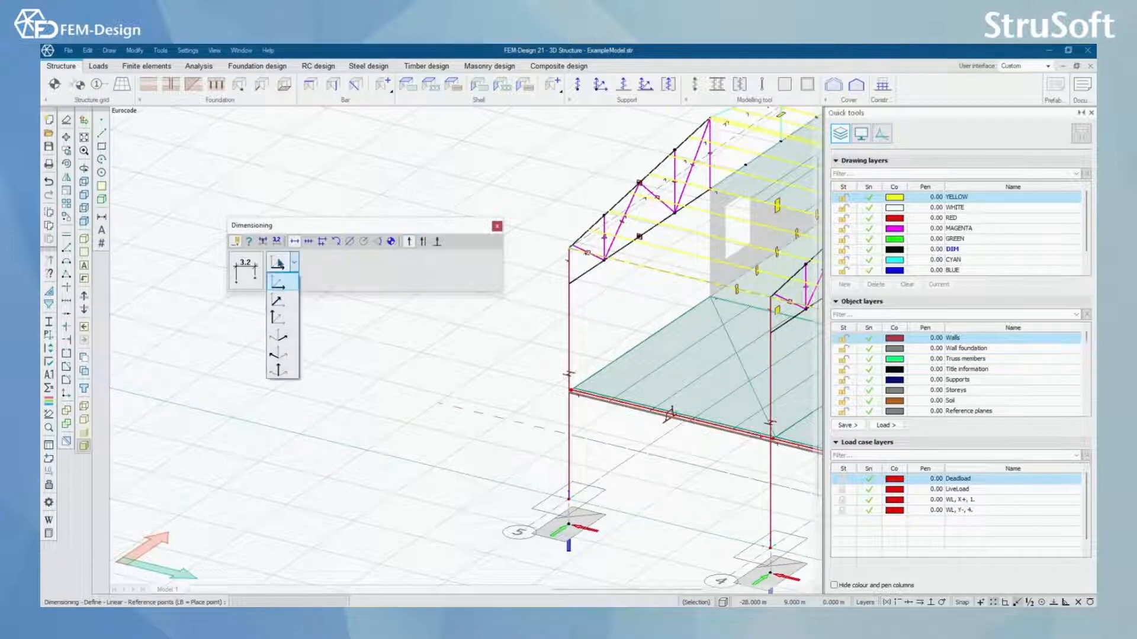
mouse_move(277, 281)
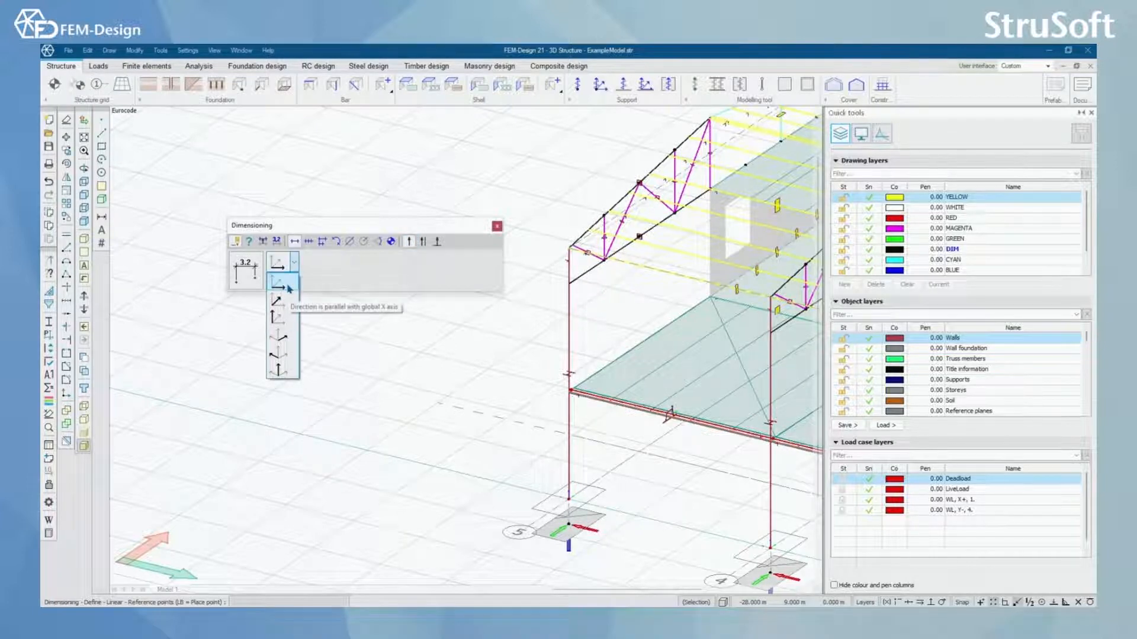
click(277, 281)
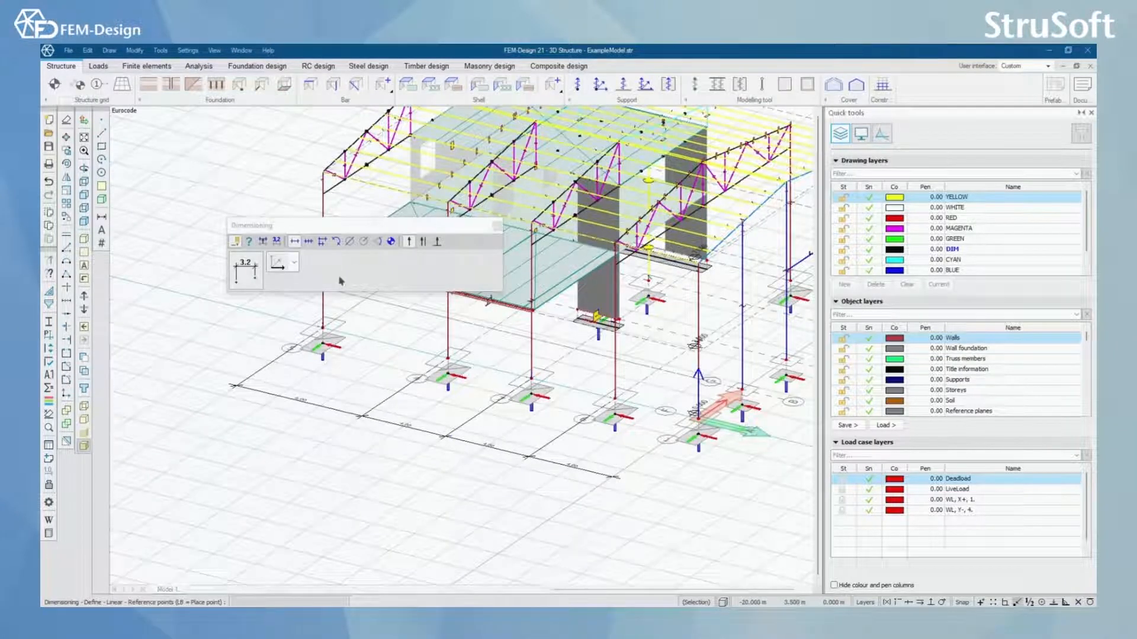
Switch the dimension direction to vertical for column and truss height dimensions.
click(293, 263)
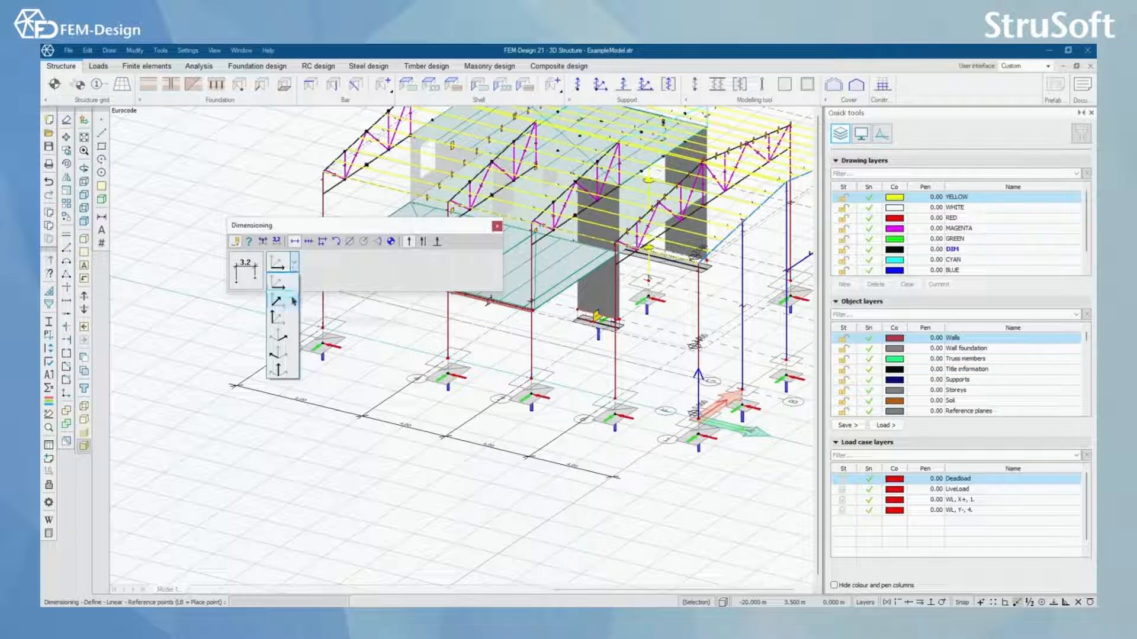
mouse_move(277, 328)
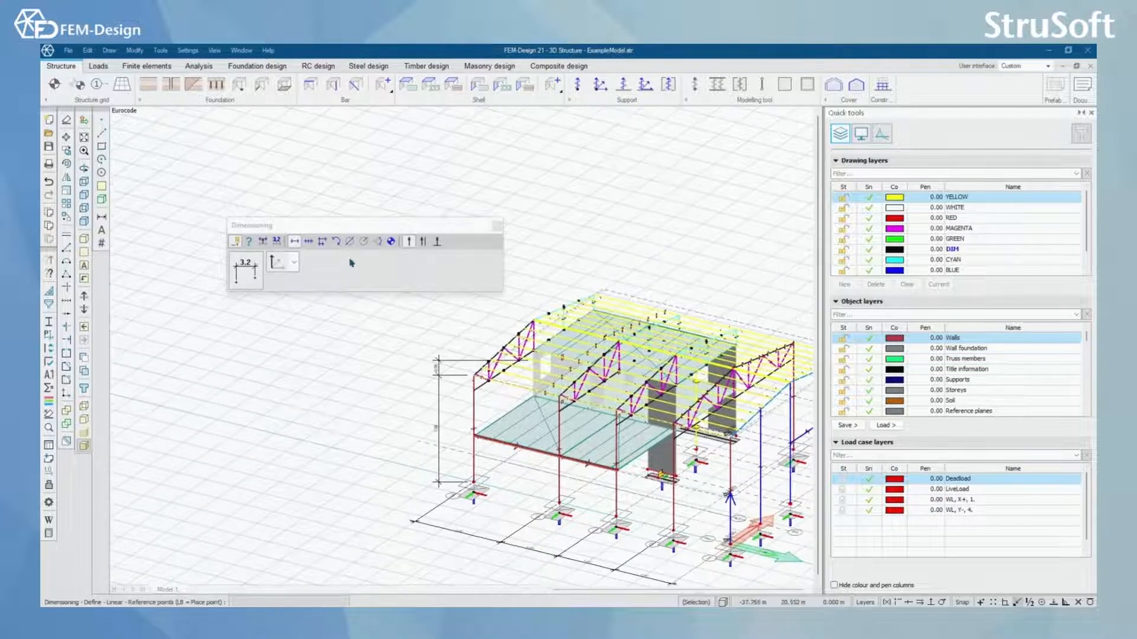
mouse_move(335, 242)
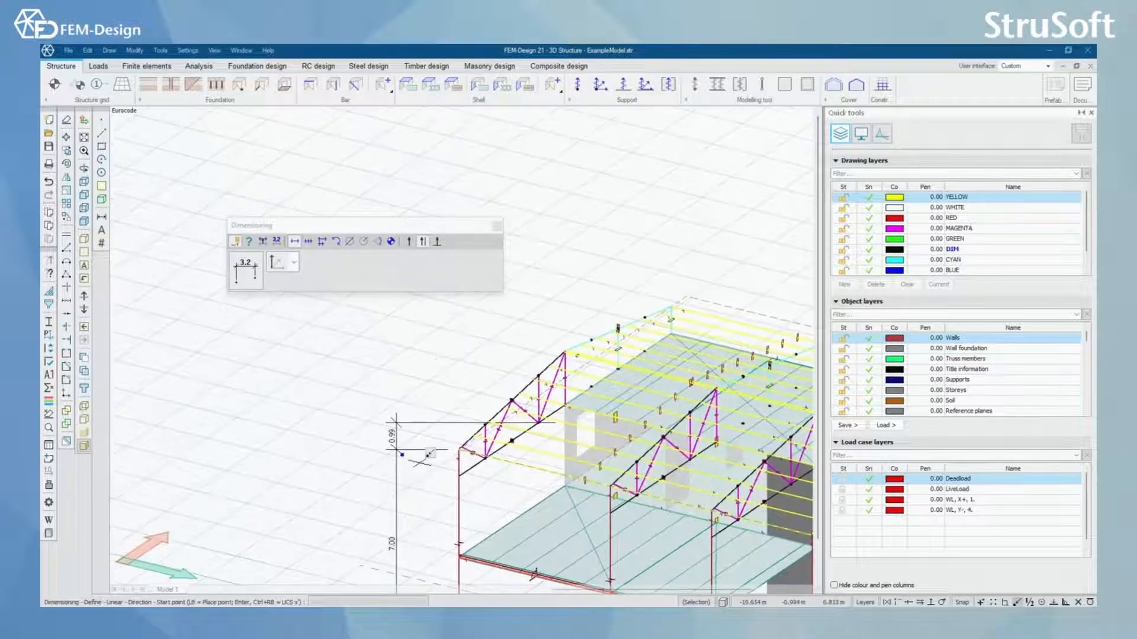
mouse_move(424, 240)
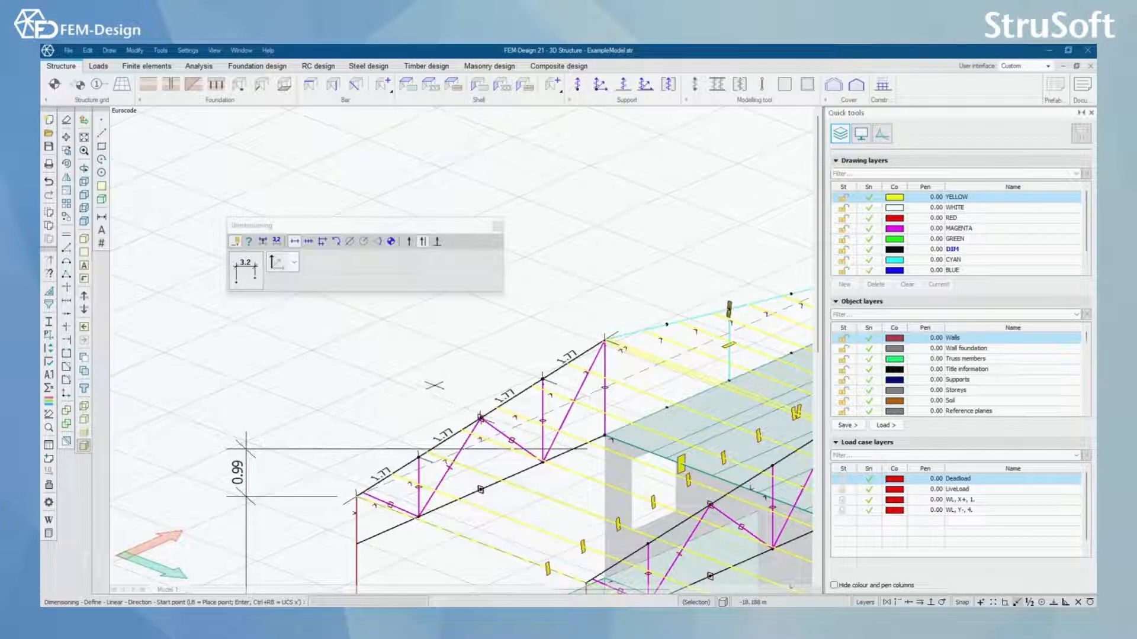
click(244, 267)
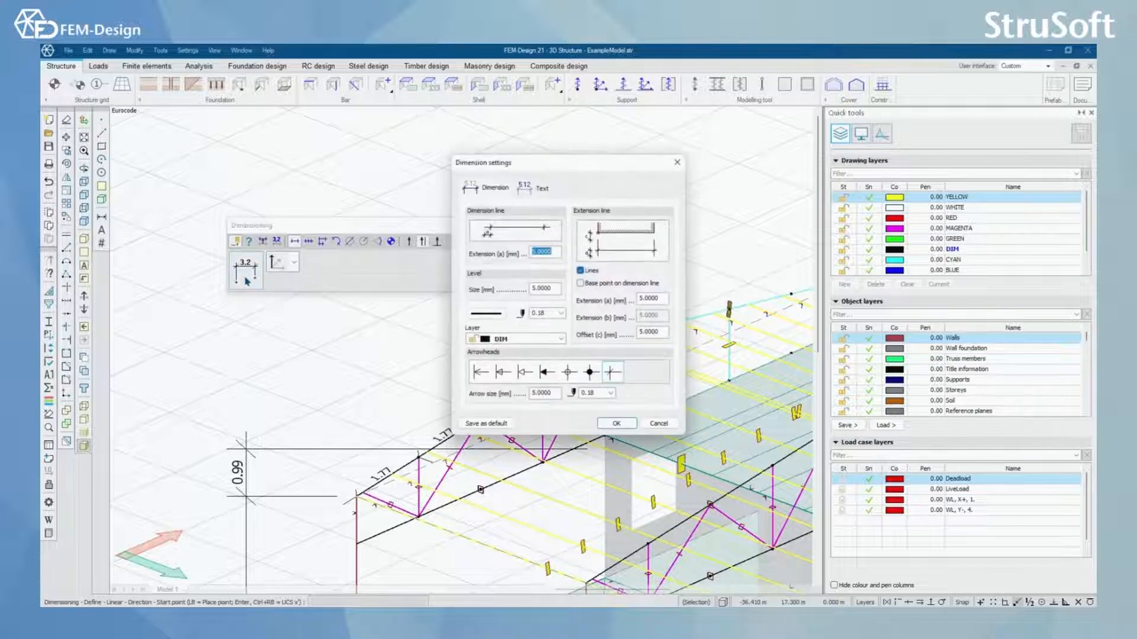
mouse_move(712, 304)
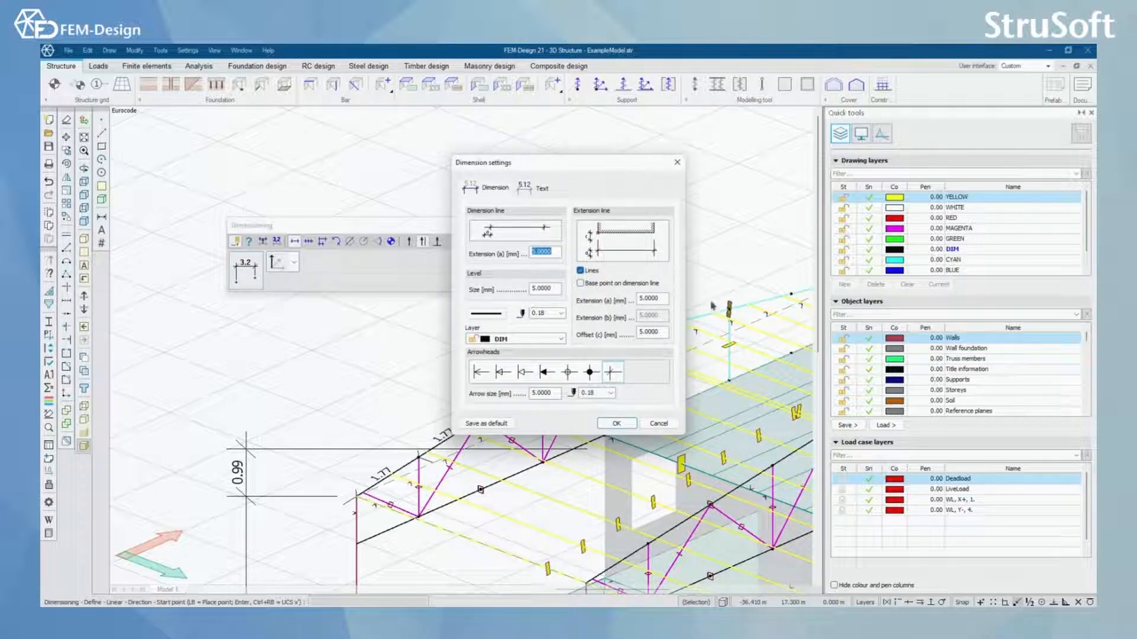
mouse_move(567, 169)
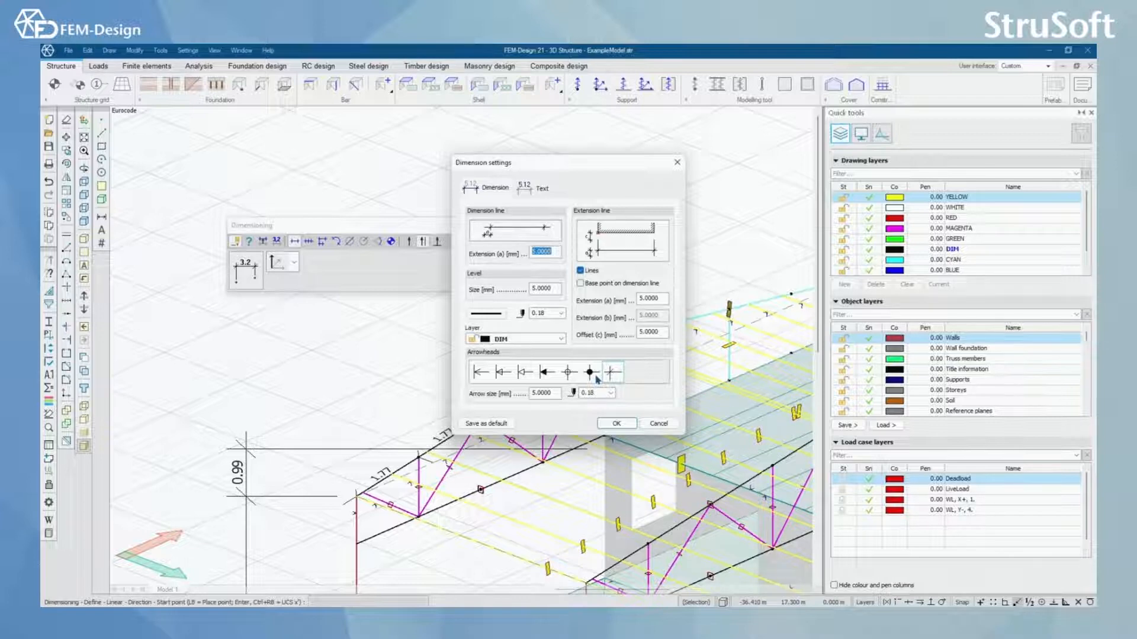
click(540, 188)
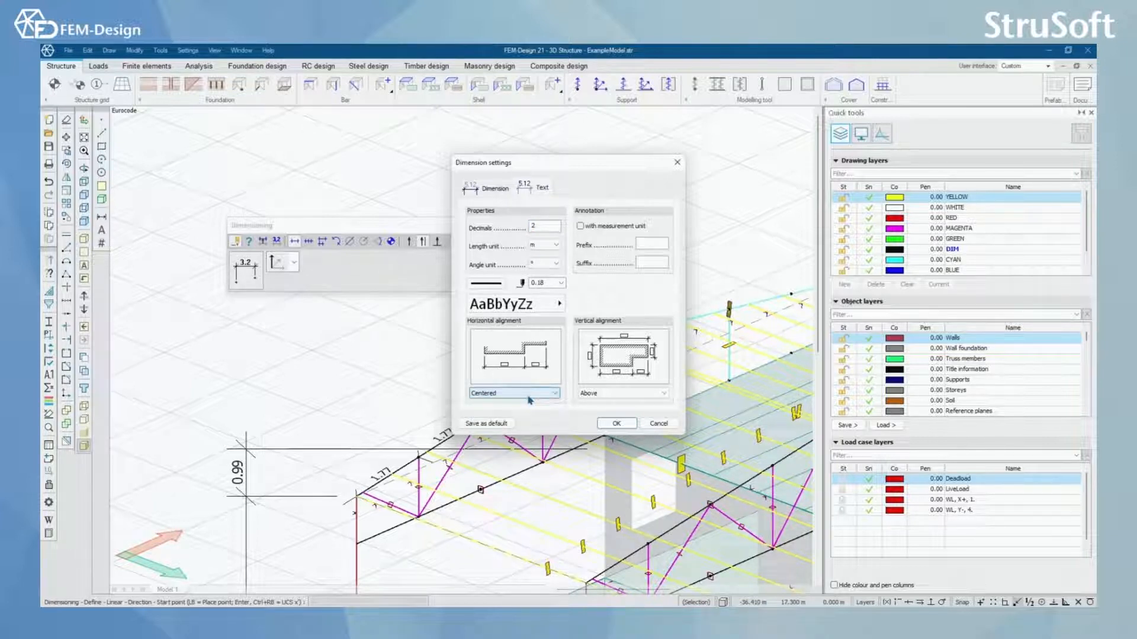
click(616, 423)
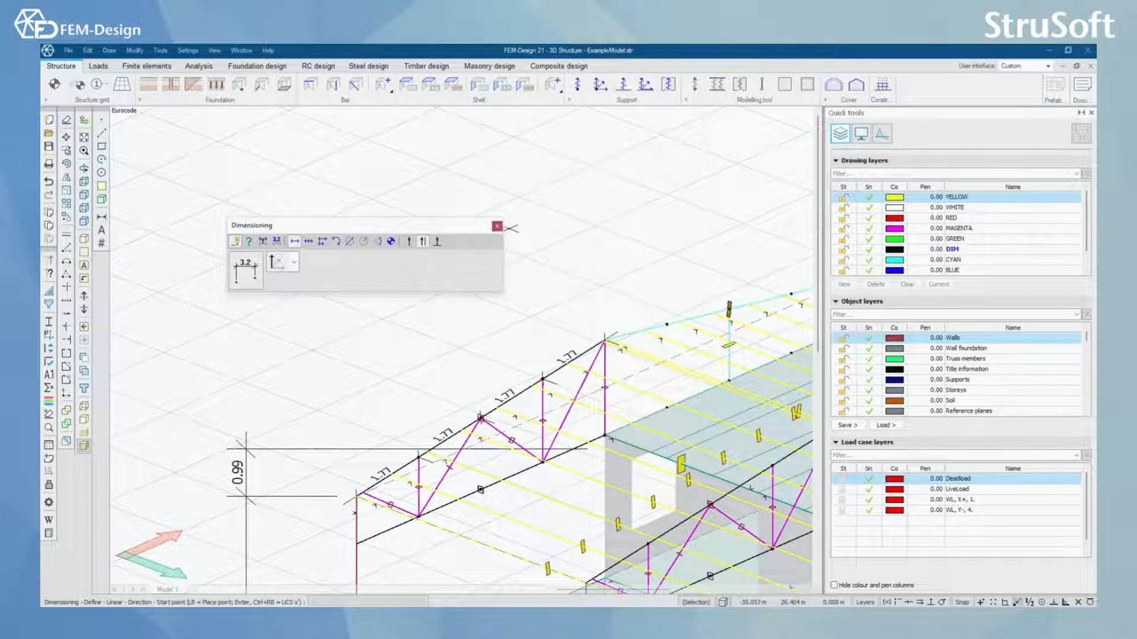
End dimensioning and place the text 'Example' on the grid.
click(496, 226)
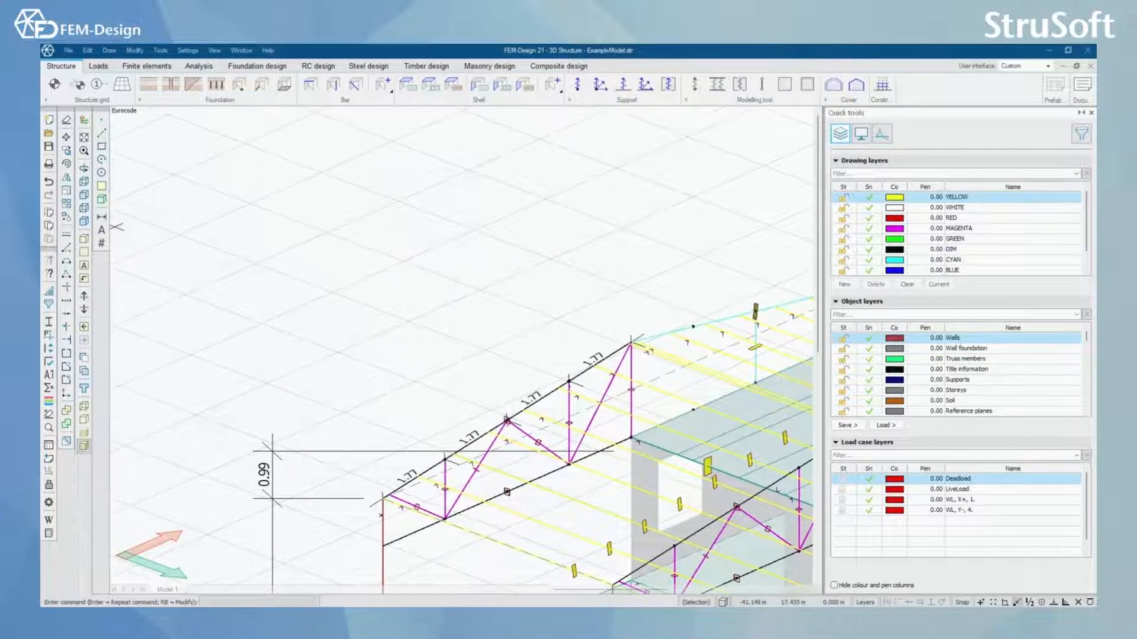
mouse_move(102, 230)
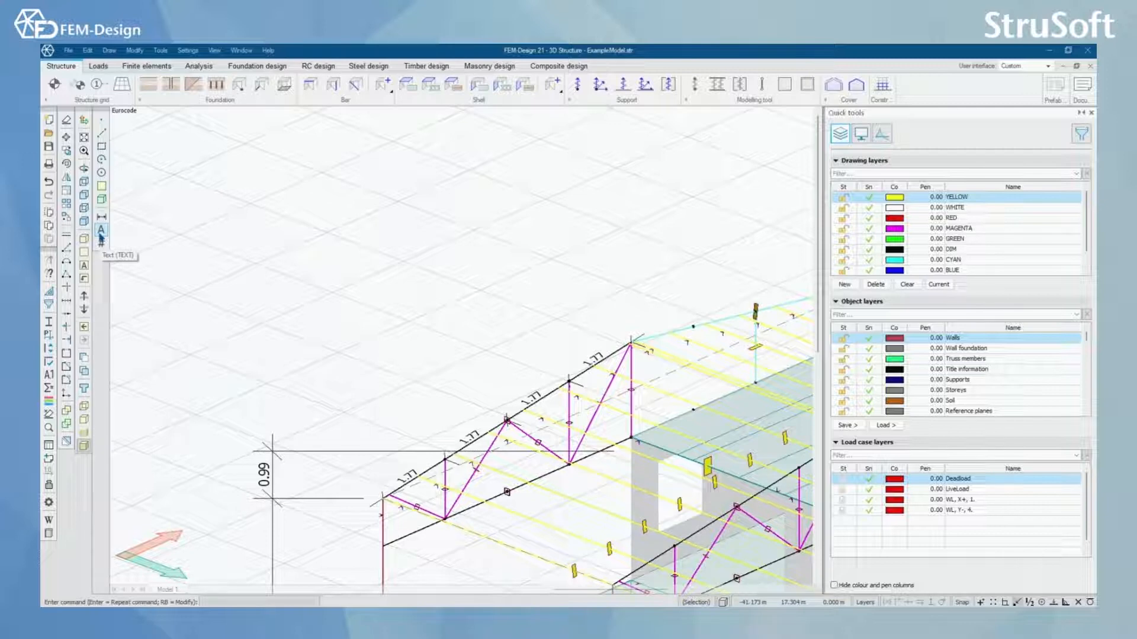
click(102, 231)
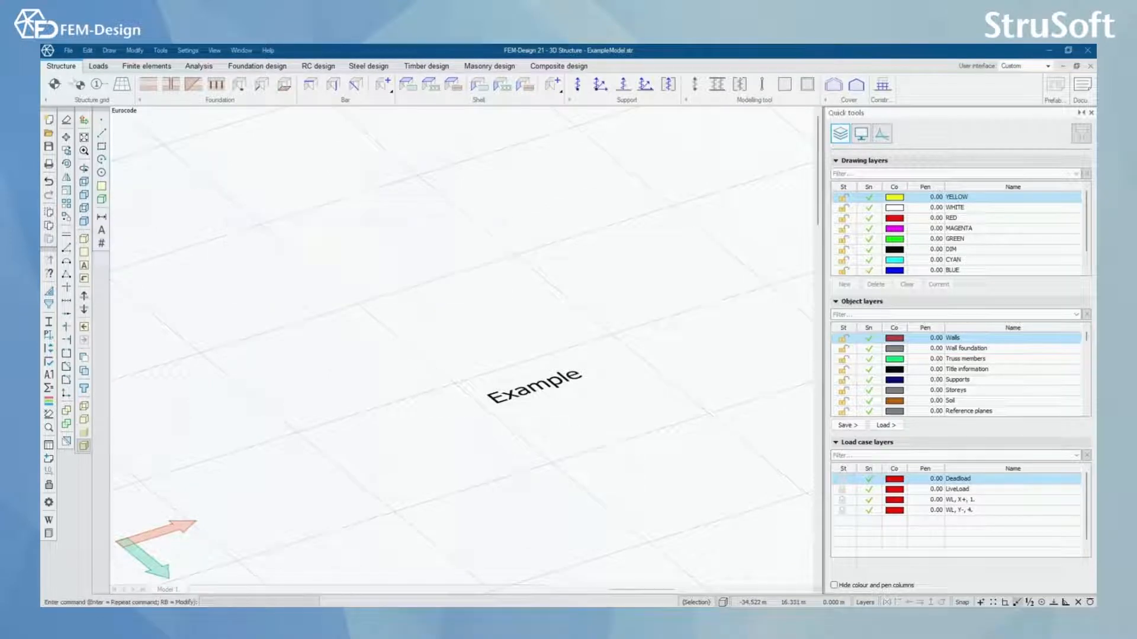
mouse_move(102, 241)
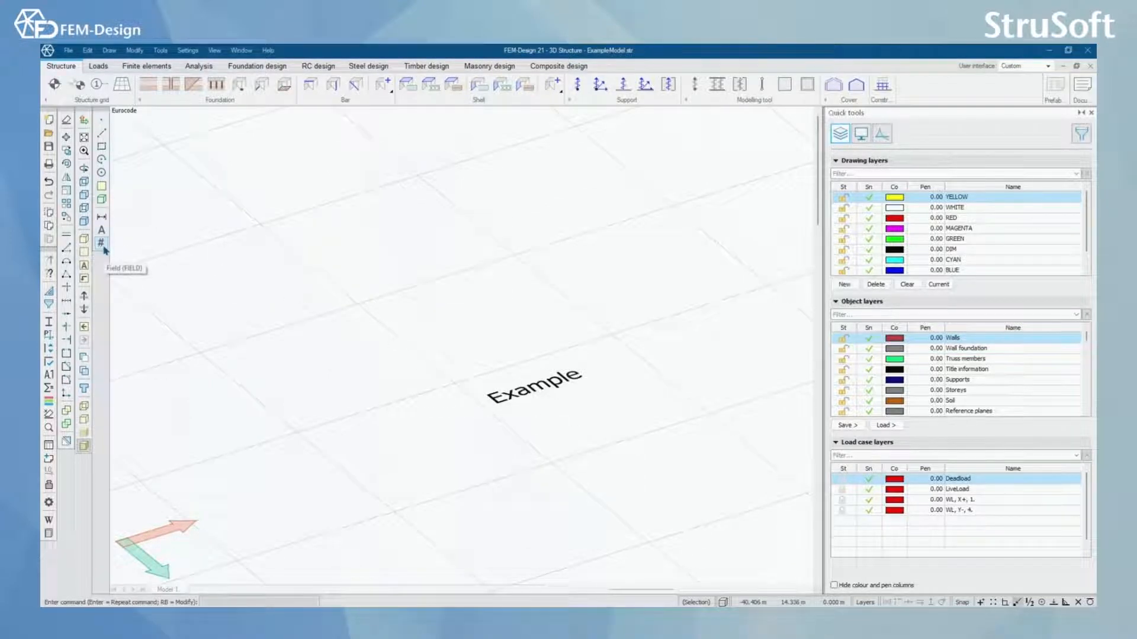
Start a Field annotation and show its type list (Project, Signature, File name).
click(101, 242)
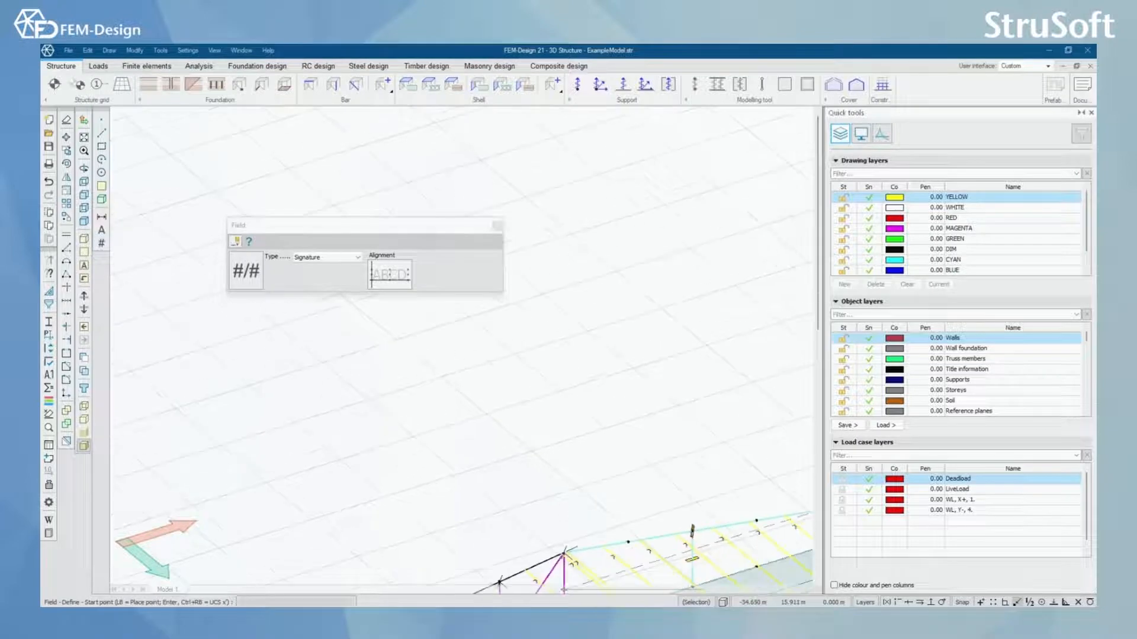
click(357, 257)
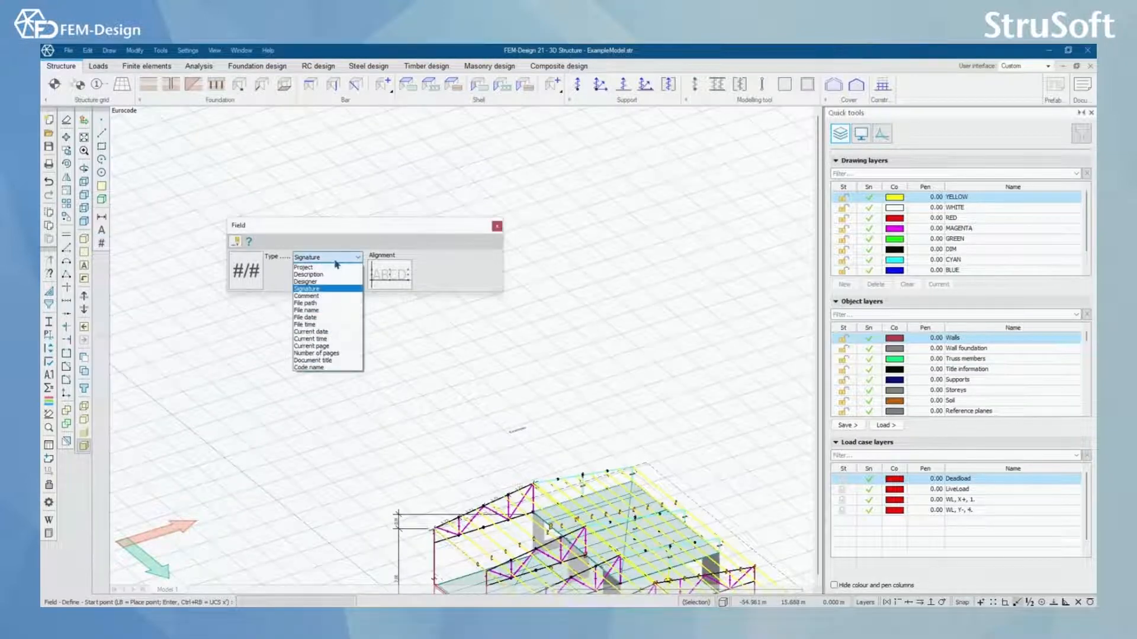